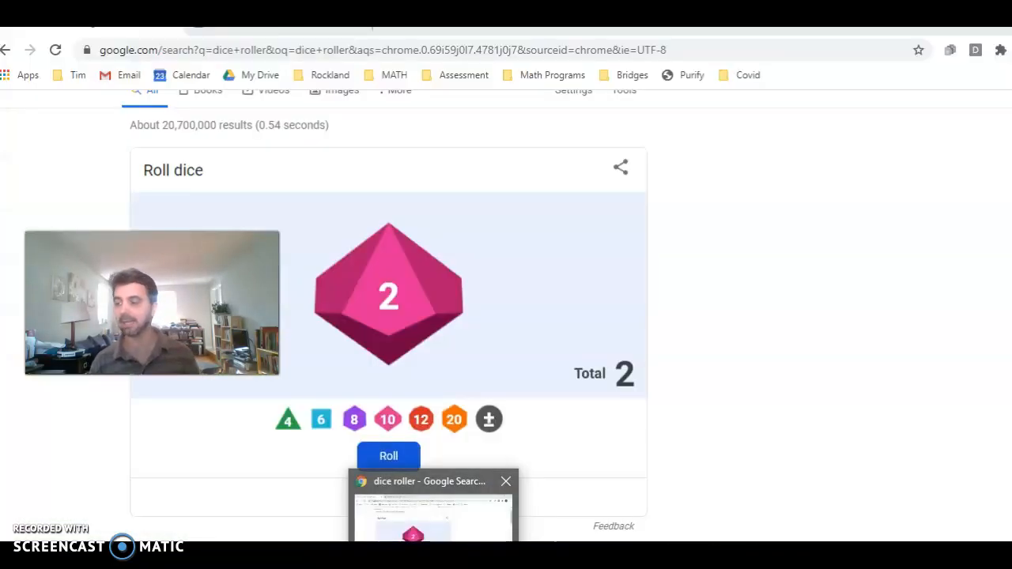
pyautogui.moveTo(389, 455)
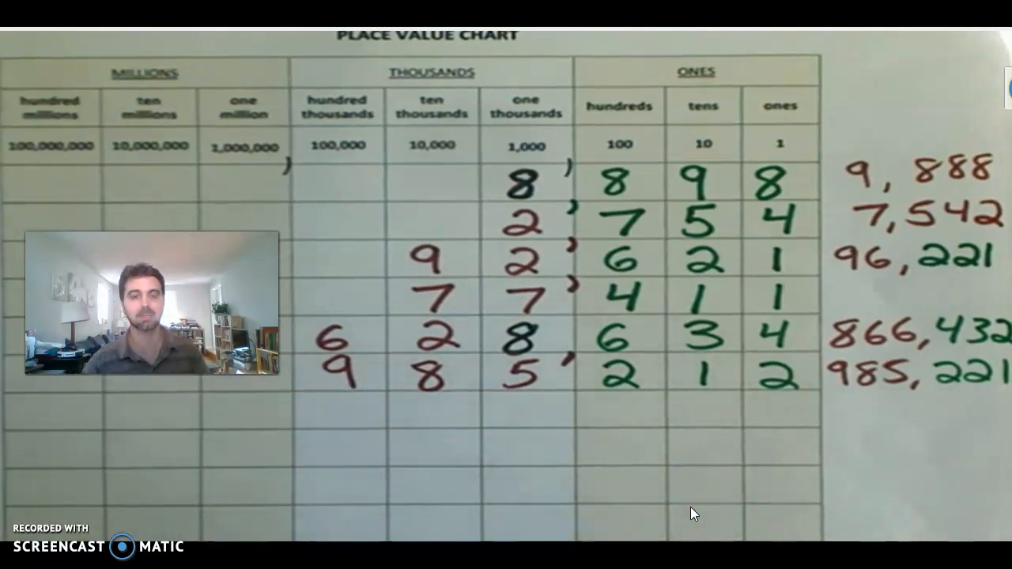
pyautogui.moveTo(697, 494)
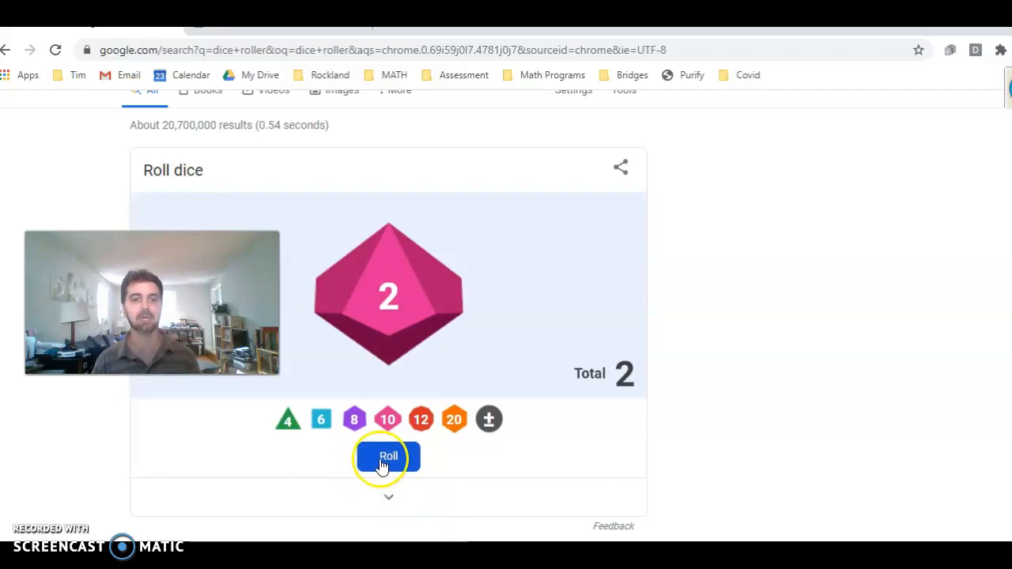
# Roll the d10 repeatedly, landing on 1, then 9, then 5 for the next digits.
pyautogui.click(389, 456)
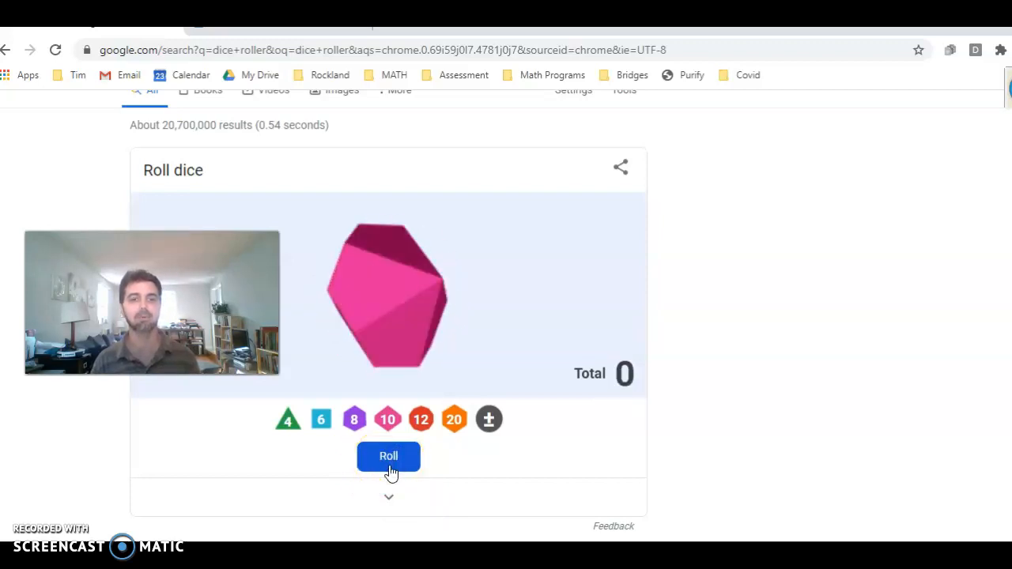
pyautogui.click(389, 455)
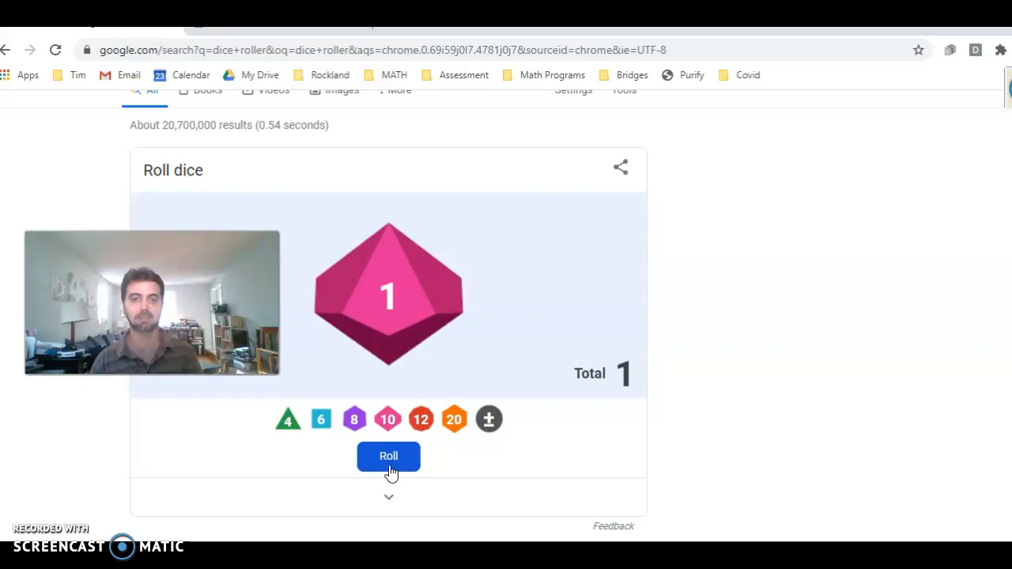
pyautogui.click(389, 456)
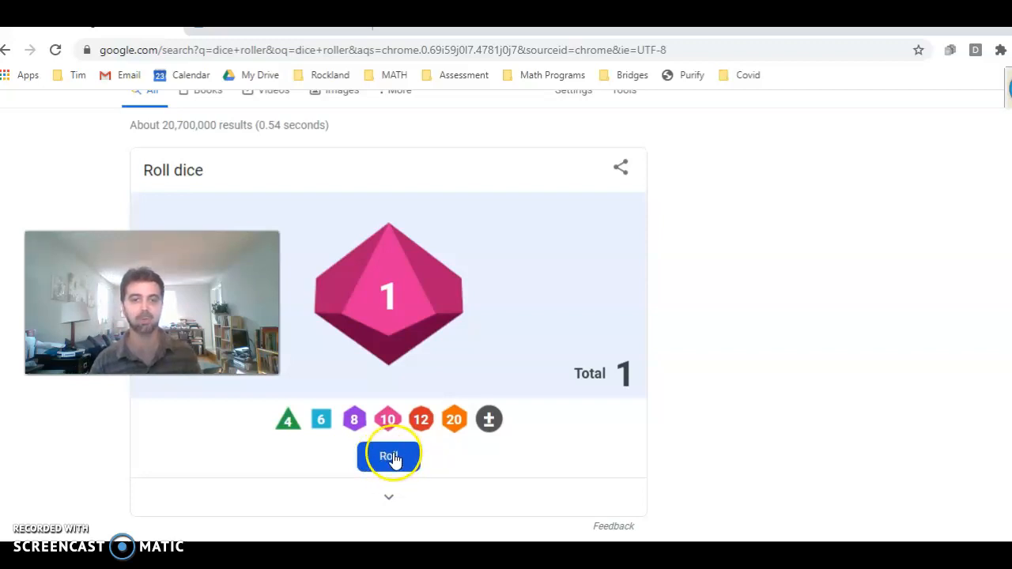
pyautogui.click(389, 455)
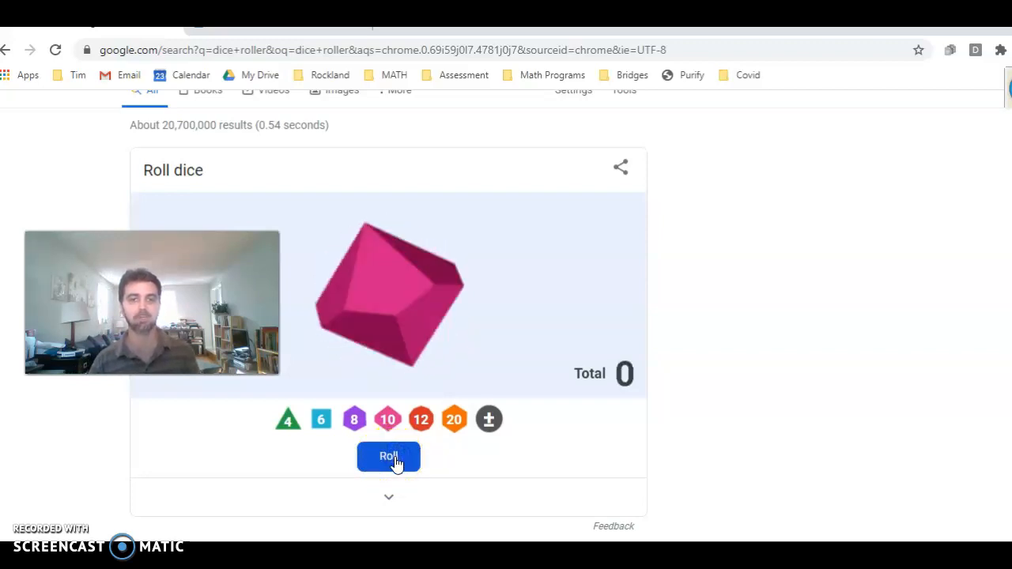
pyautogui.click(389, 457)
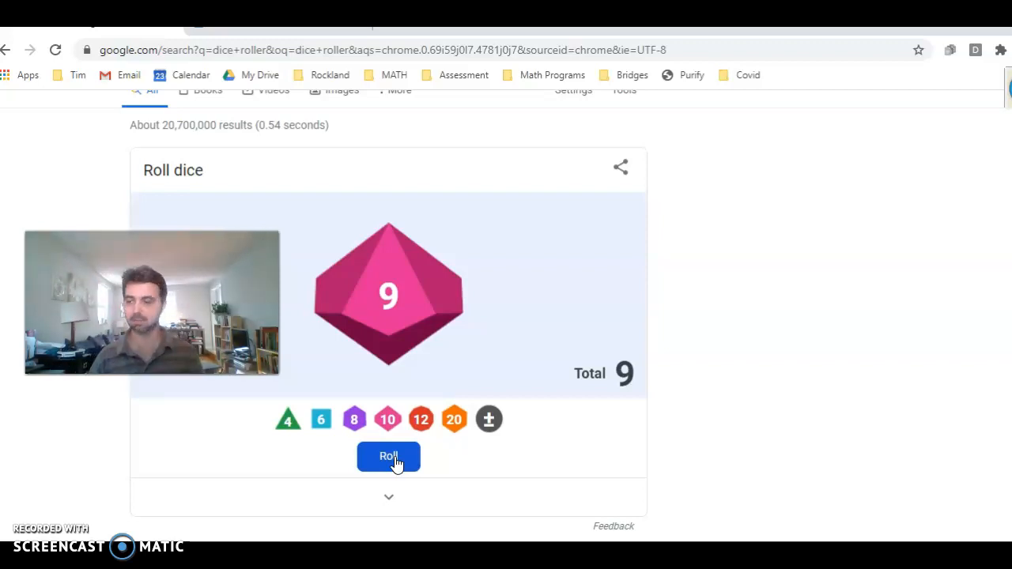
pyautogui.click(389, 455)
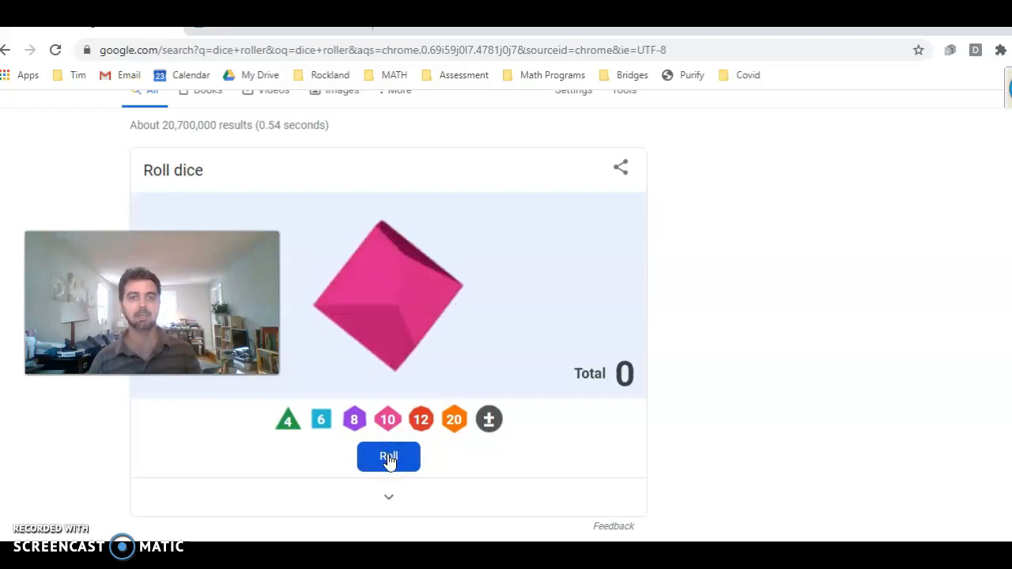
pyautogui.click(389, 455)
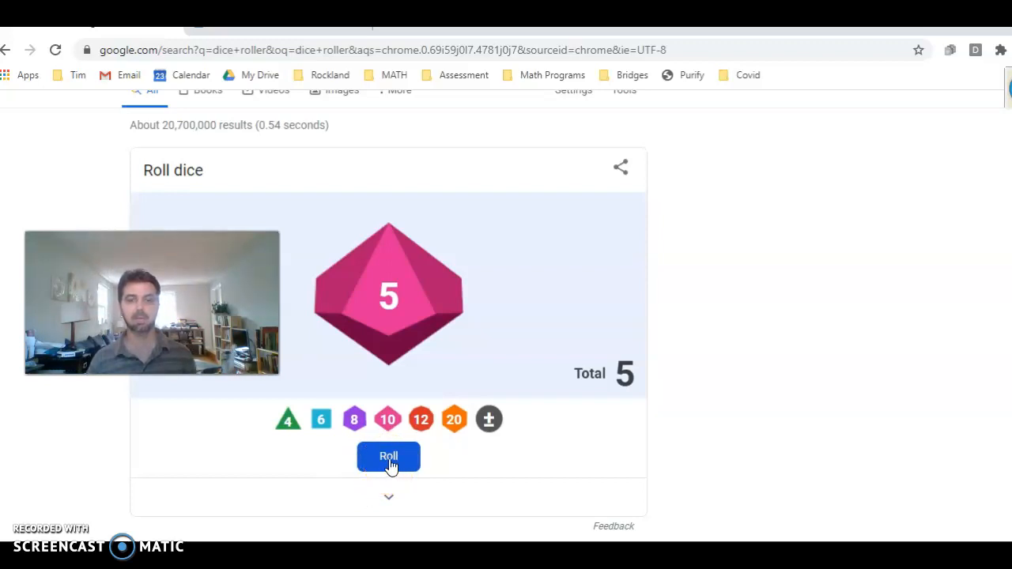
# Roll the d10 again for digits 7, 6, 4 and finally 9.
pyautogui.click(389, 457)
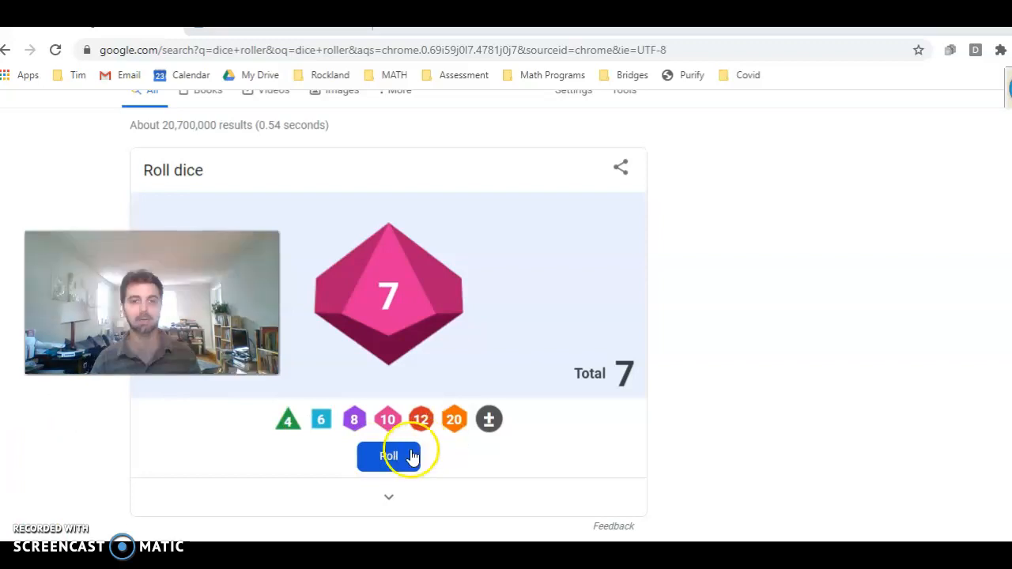
pyautogui.click(389, 455)
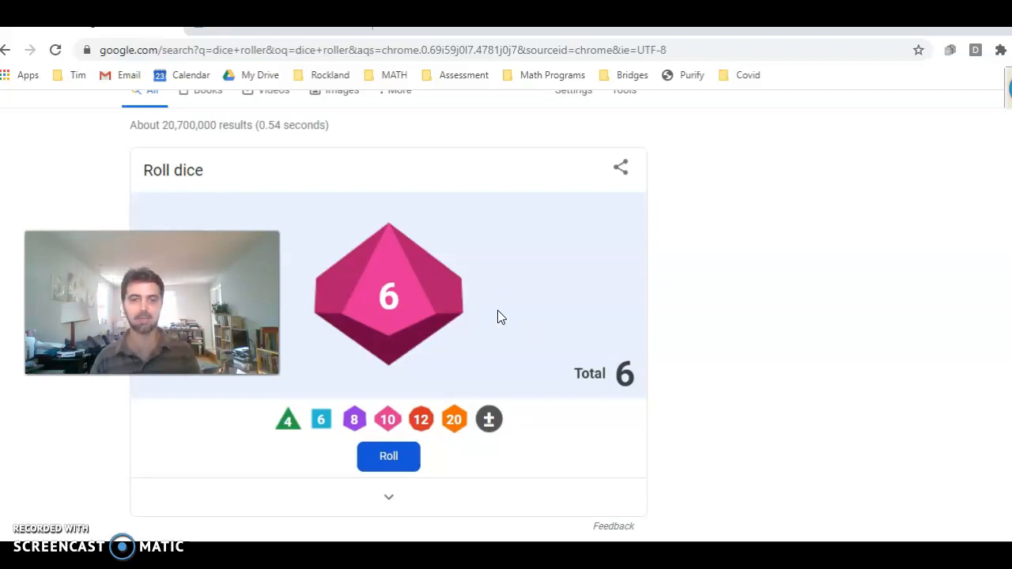
pyautogui.click(389, 455)
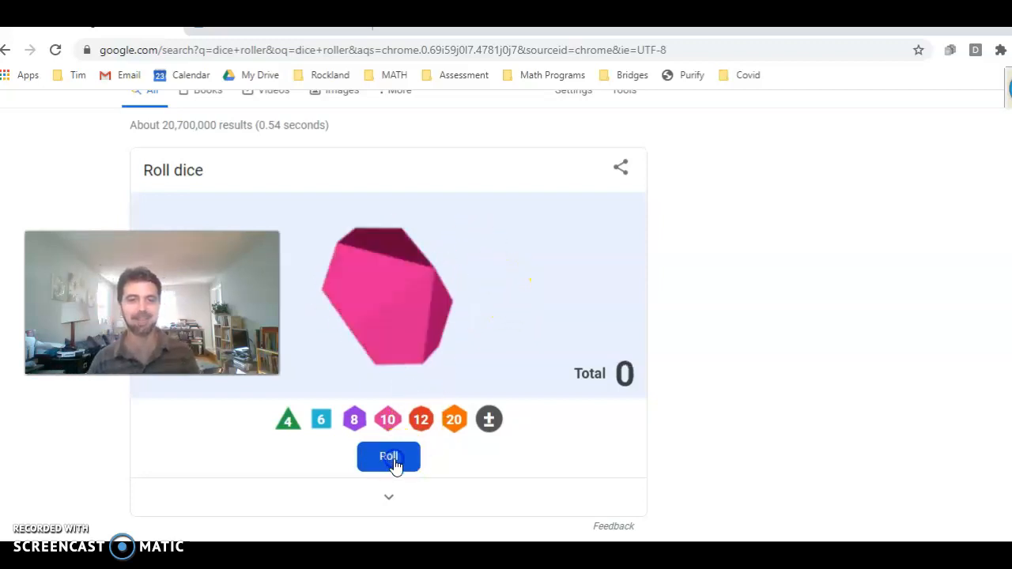
pyautogui.click(389, 457)
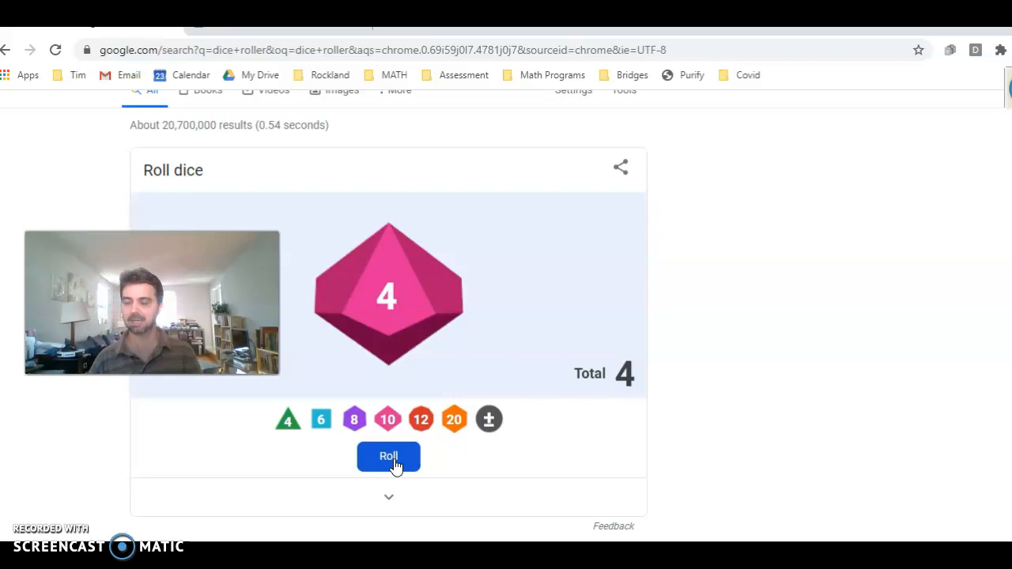
pyautogui.click(389, 457)
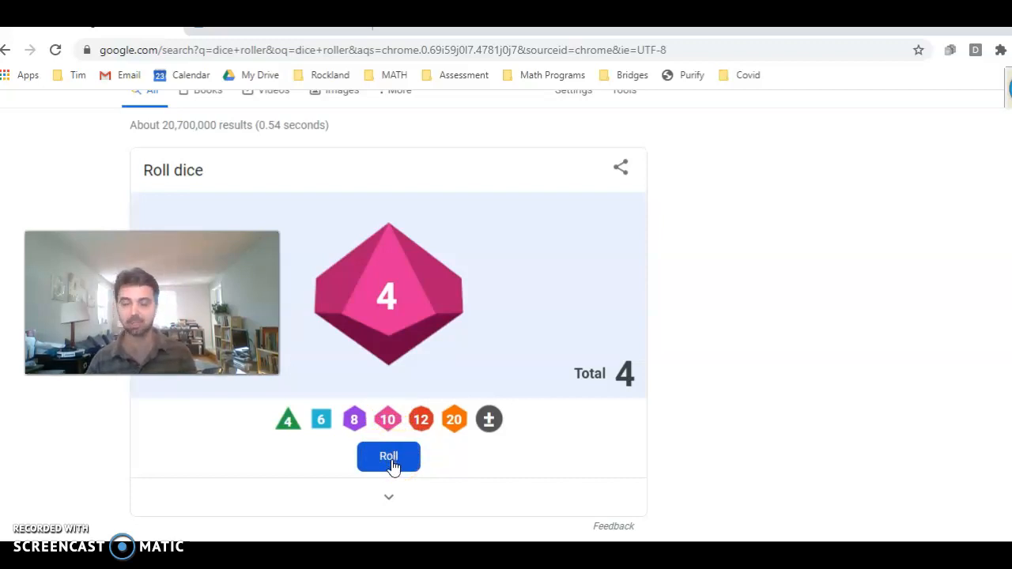
pyautogui.click(389, 457)
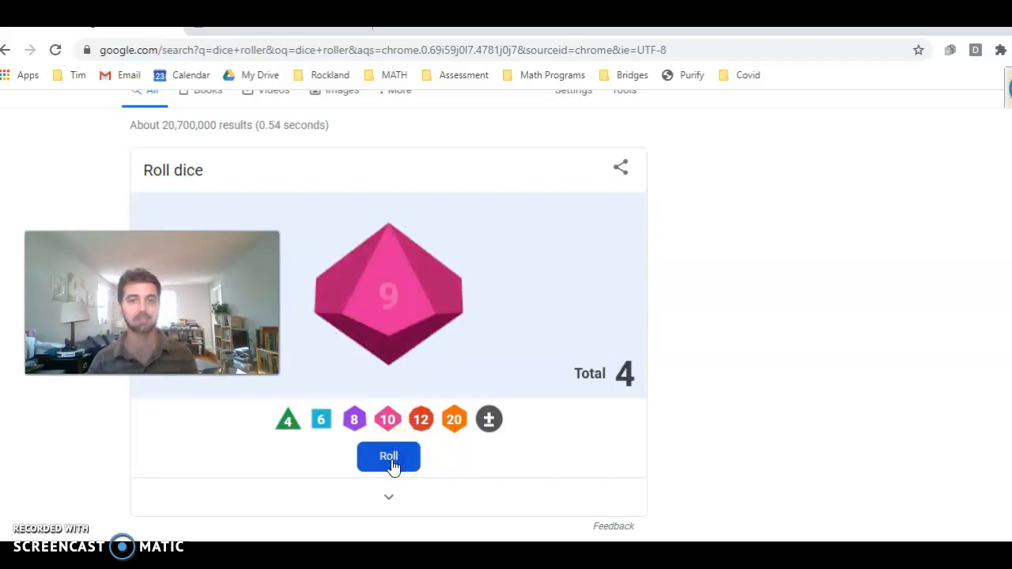
pyautogui.click(389, 457)
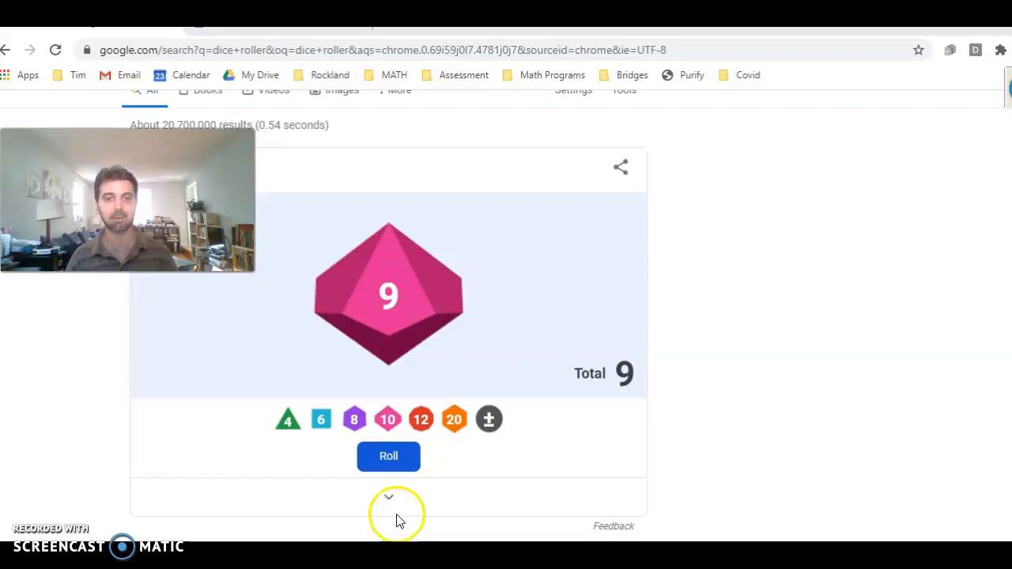
pyautogui.moveTo(389, 455)
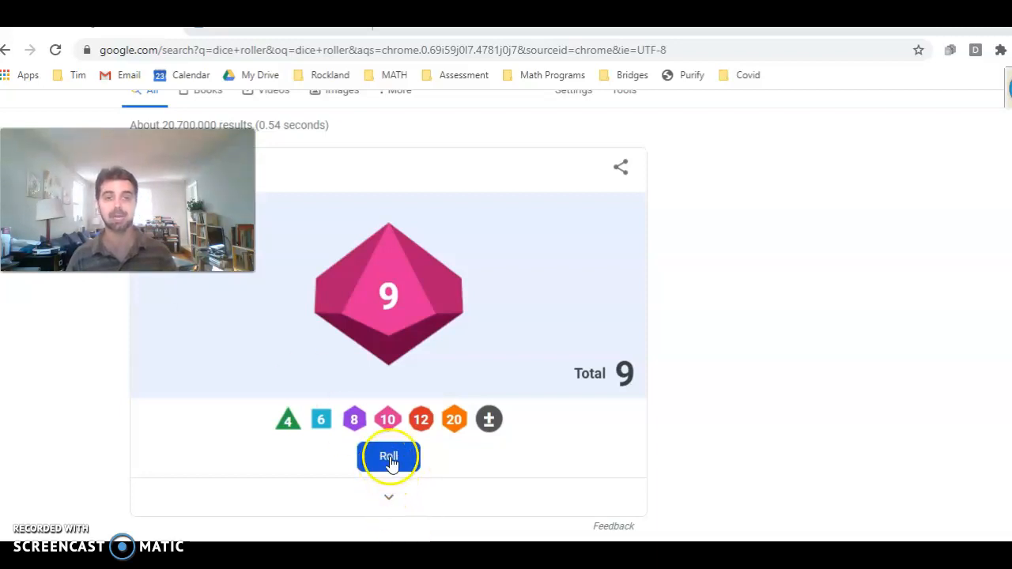
# Roll the d10 several times for a new number, getting 2, 10, 3 and 6.
pyautogui.click(389, 456)
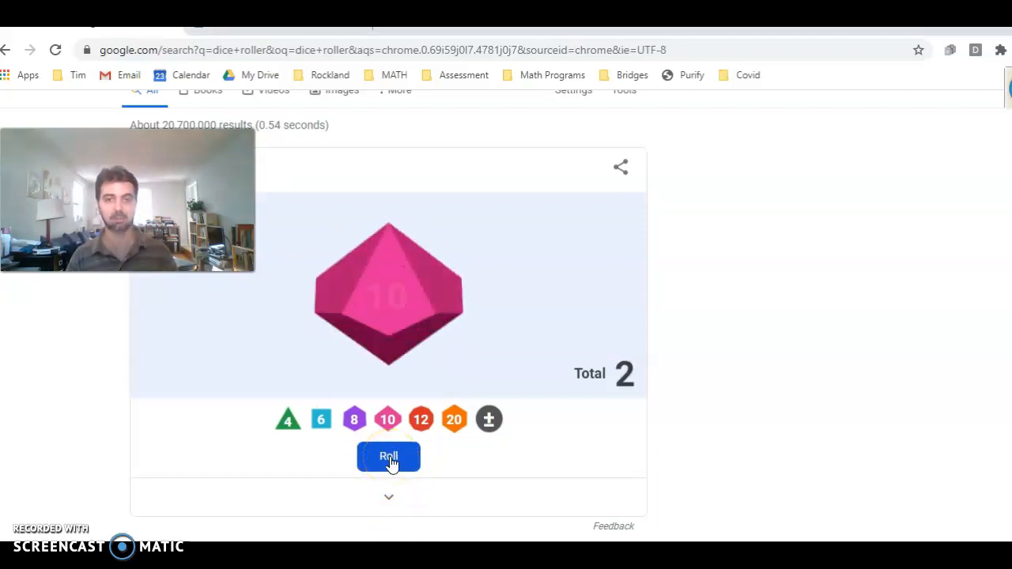
pyautogui.click(389, 457)
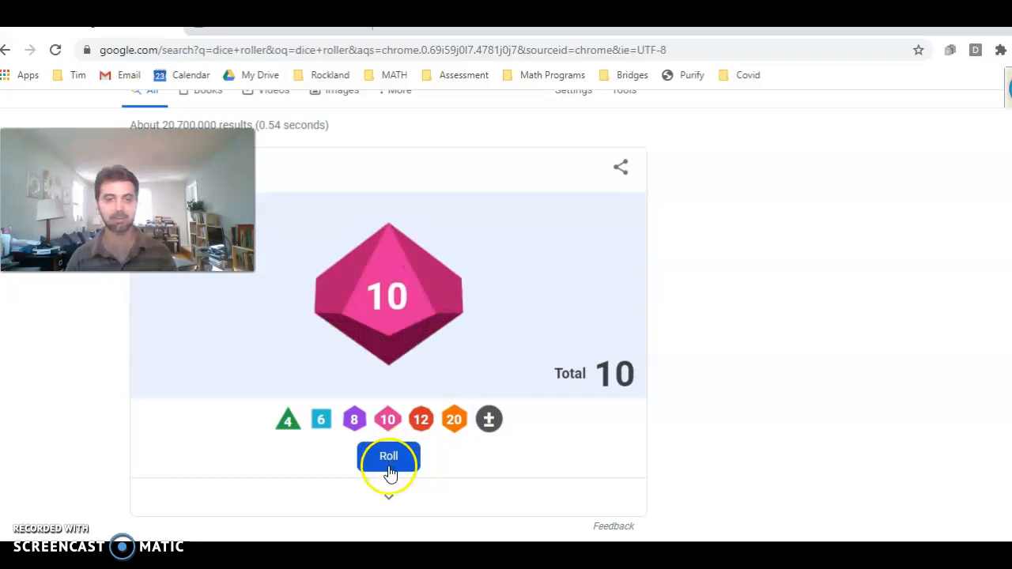
pyautogui.click(389, 456)
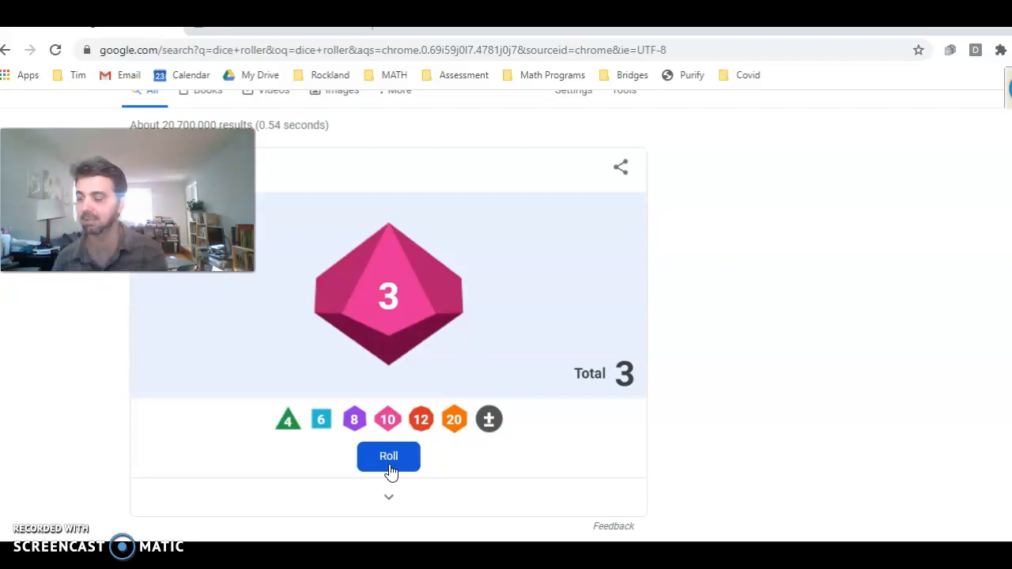
pyautogui.click(389, 457)
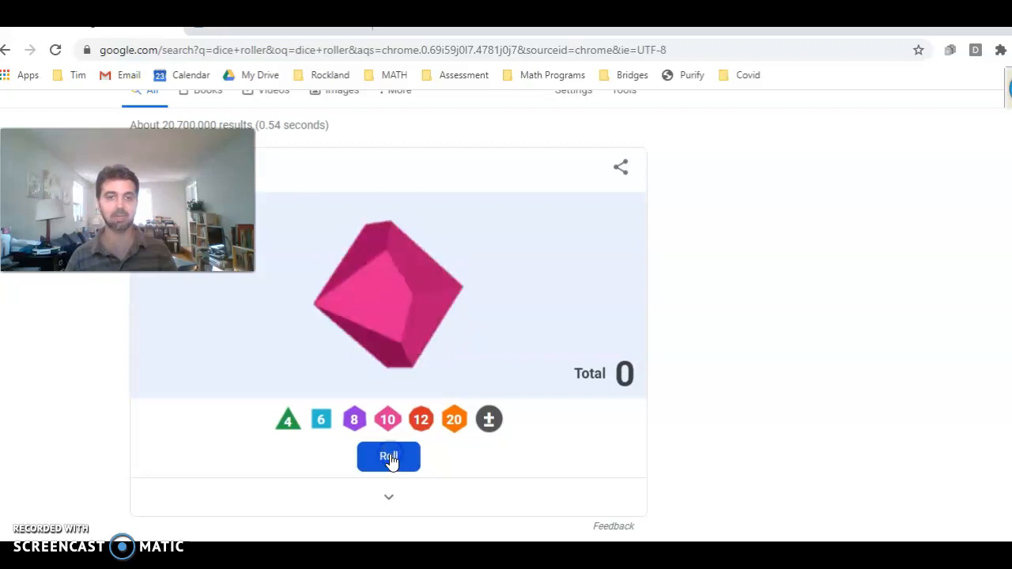
pyautogui.click(389, 456)
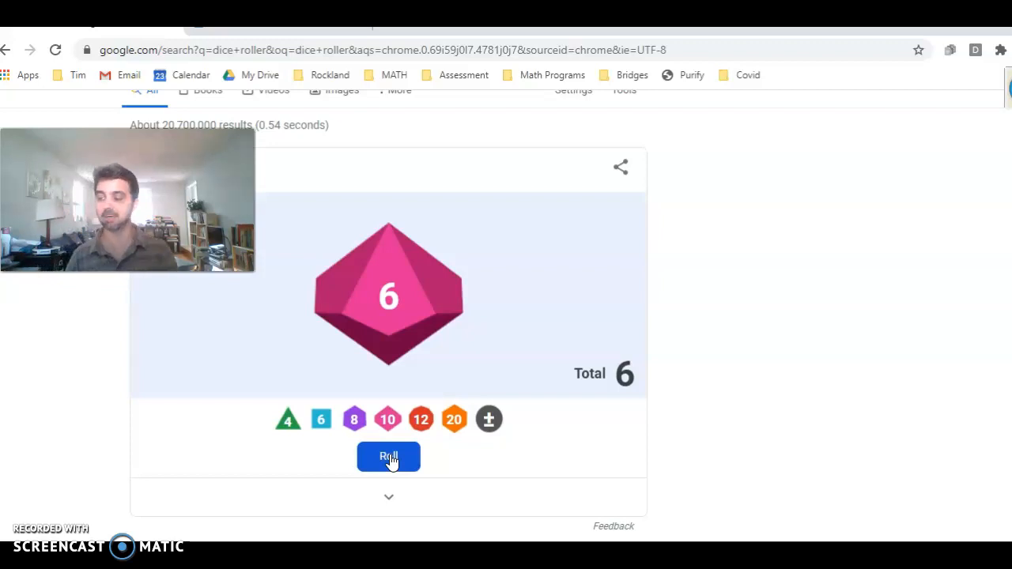
pyautogui.click(389, 457)
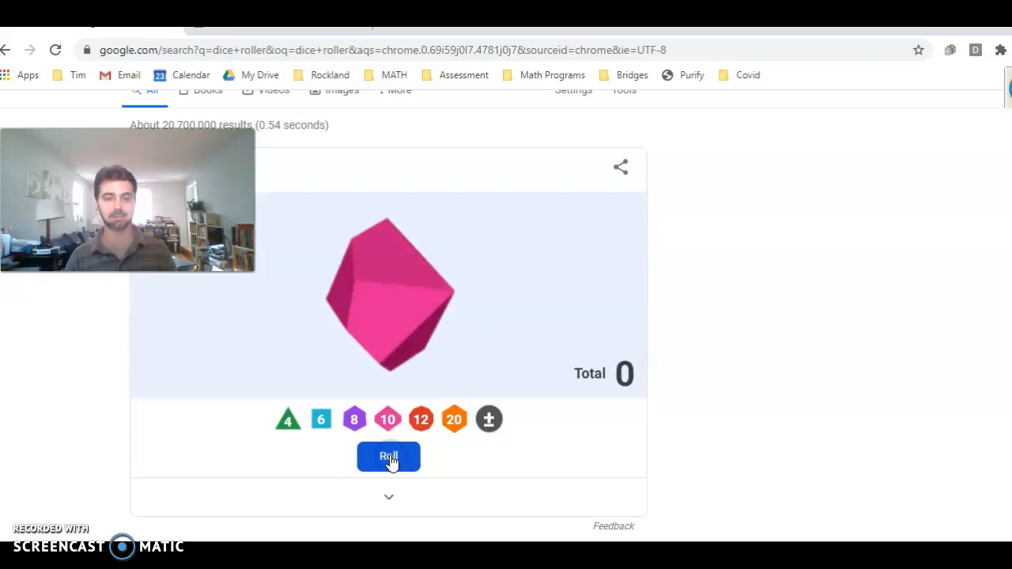
pyautogui.click(389, 457)
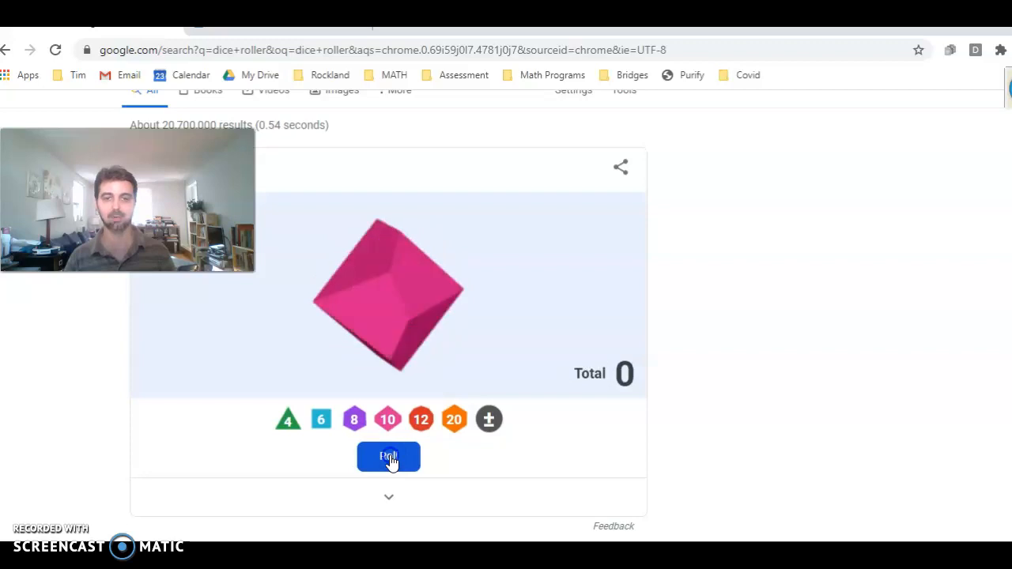
pyautogui.click(389, 455)
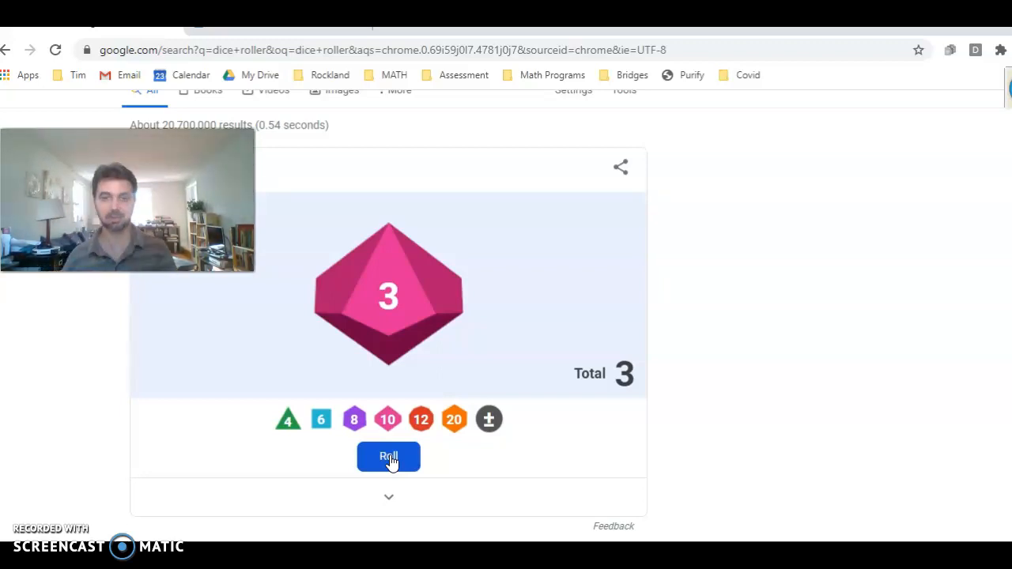
# Roll the d10 for the remaining digits 3, 2, 6 and 4.
pyautogui.click(389, 457)
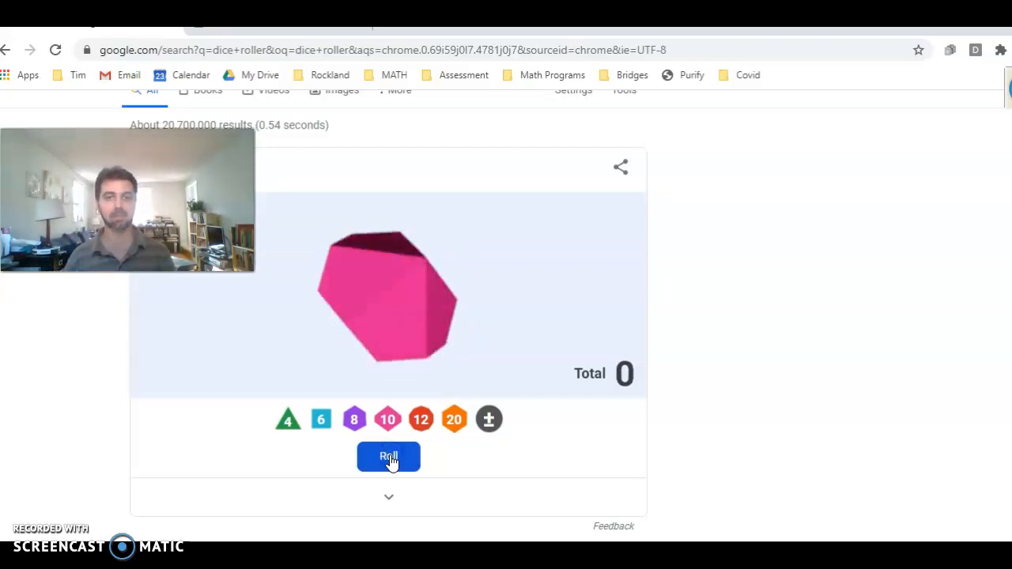
pyautogui.click(389, 457)
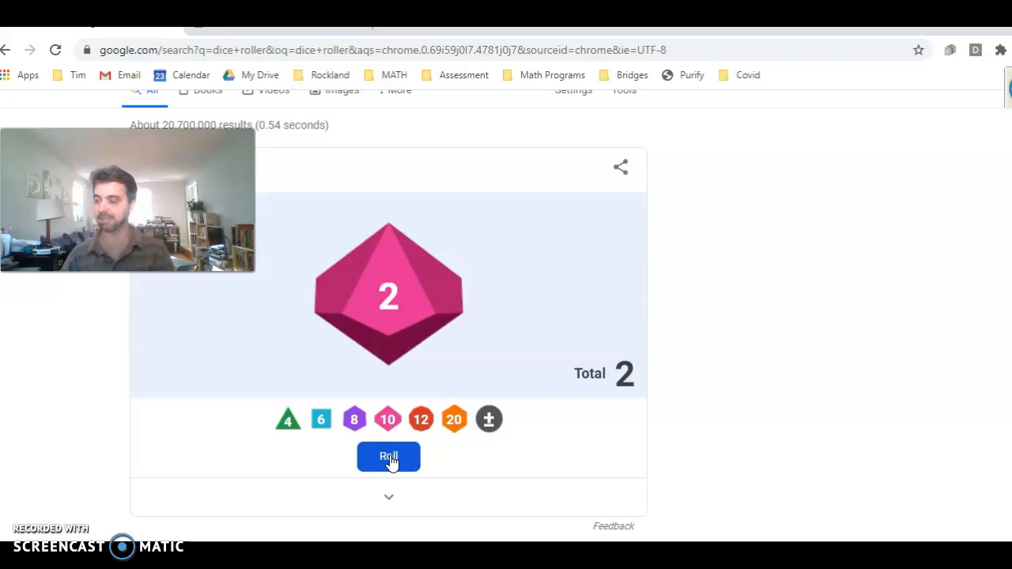
pyautogui.click(389, 457)
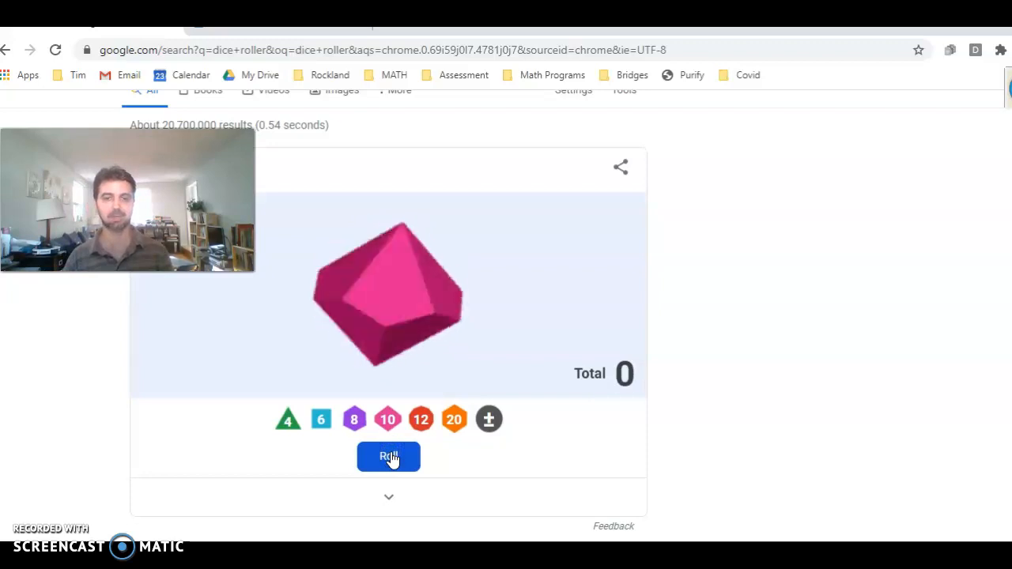
pyautogui.click(389, 455)
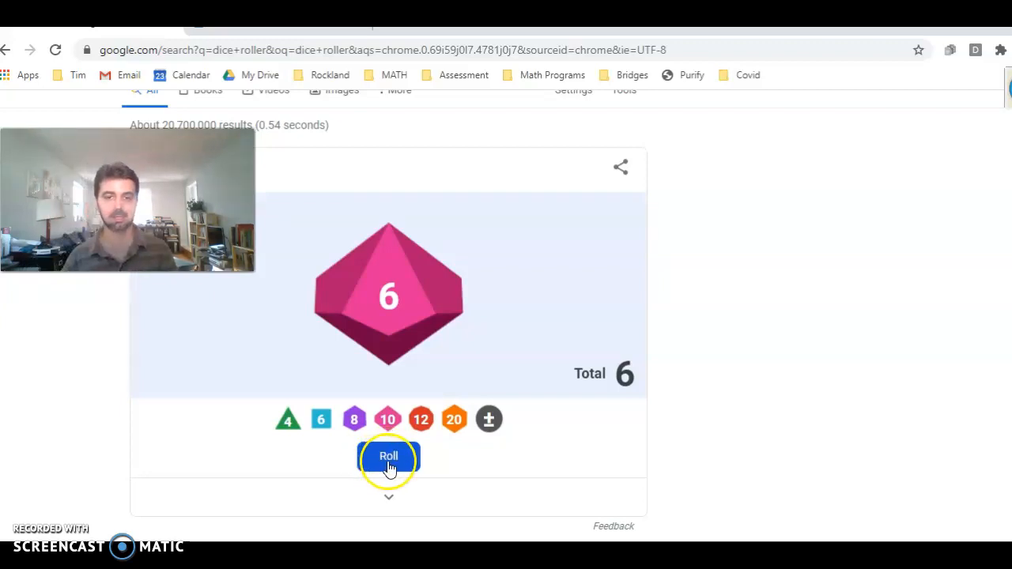
pyautogui.click(389, 459)
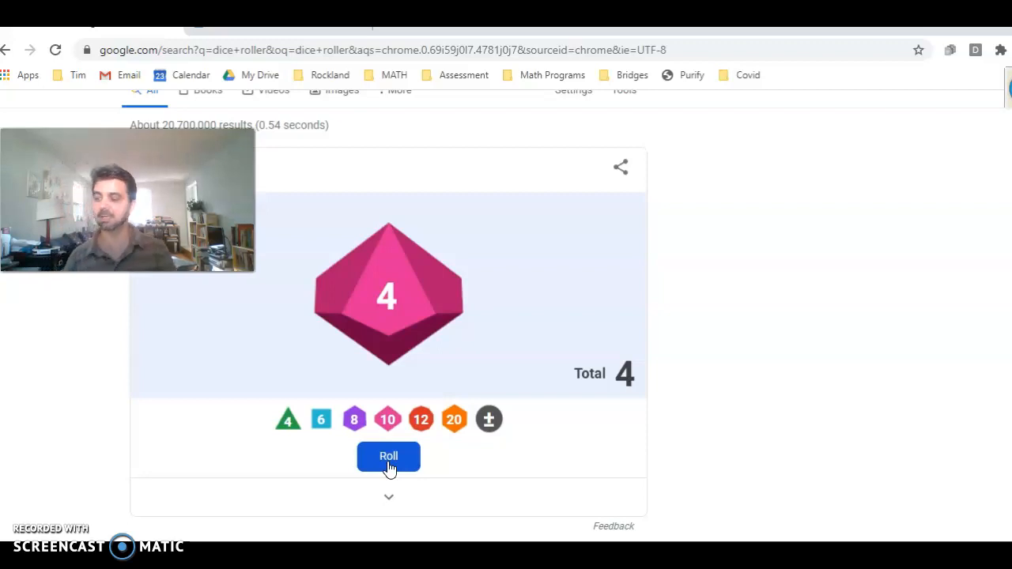
pyautogui.click(389, 457)
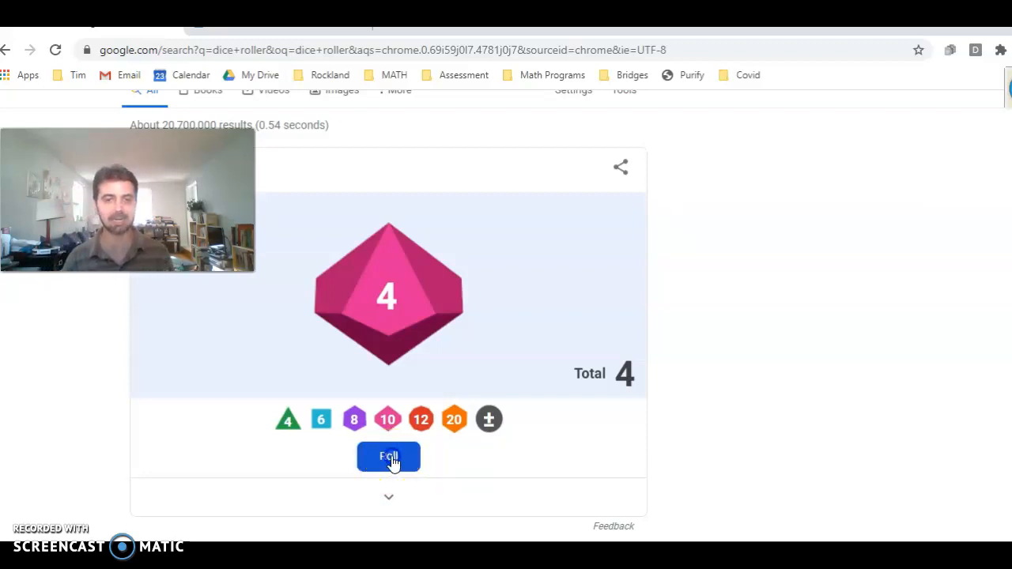
pyautogui.click(389, 457)
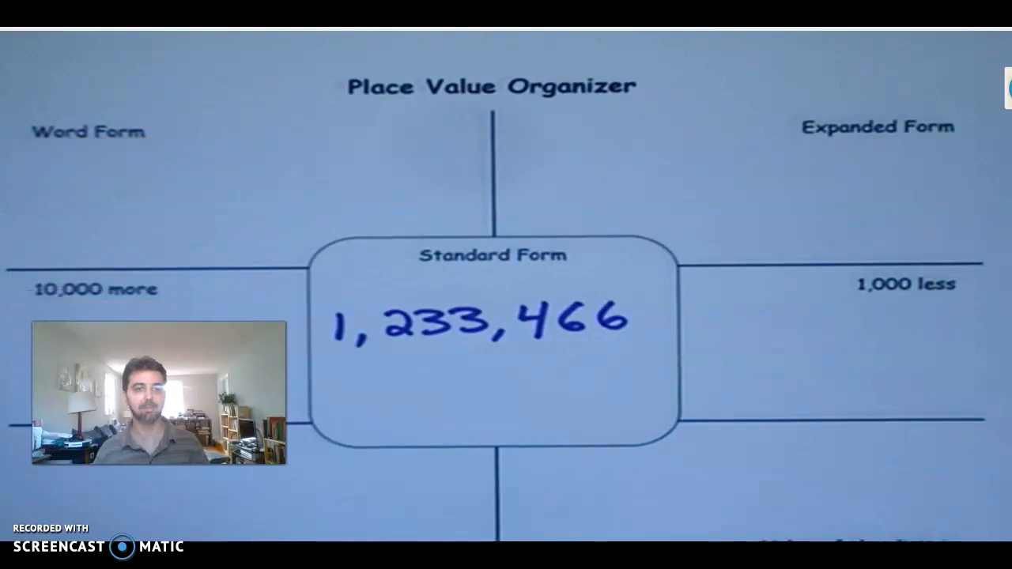
# Scroll down the Place Value Organizer to the boxes around 1,233,466.
pyautogui.scroll(-3)
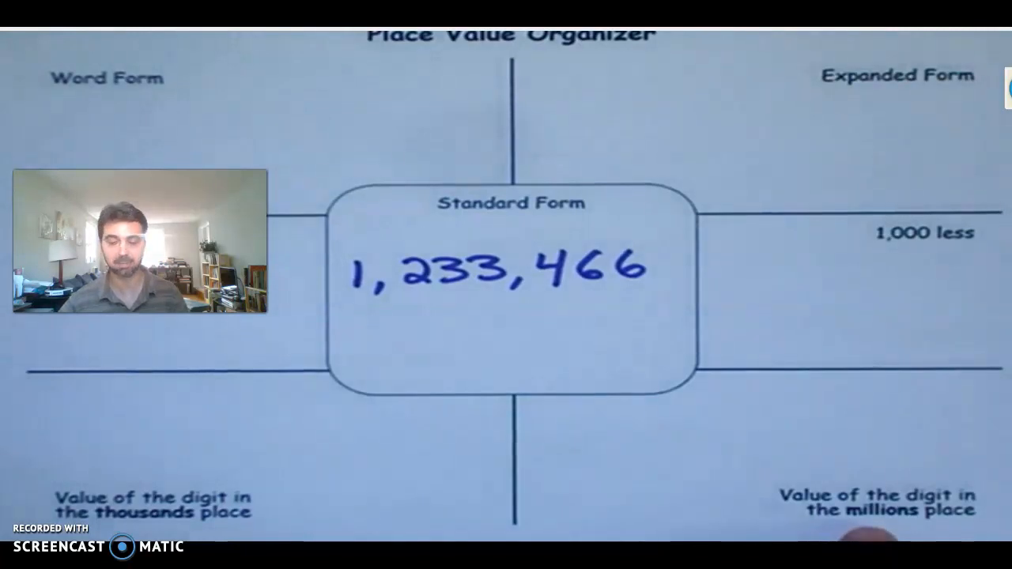